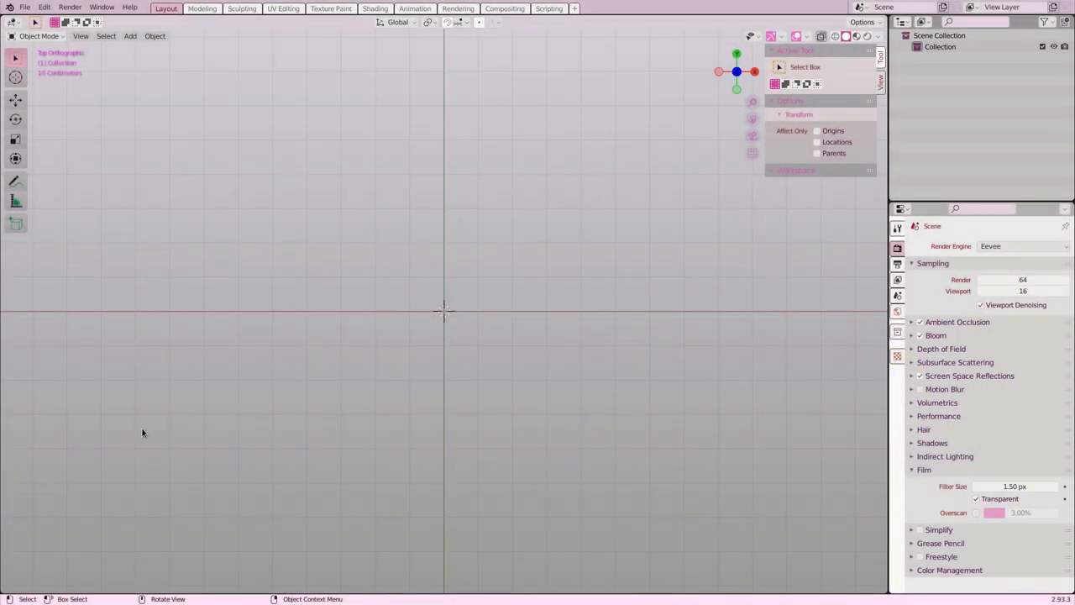
Append the 'Assets with snap-points' collection from the pipe asset file.
{"action": "left_click", "coordinate": [25, 6]}
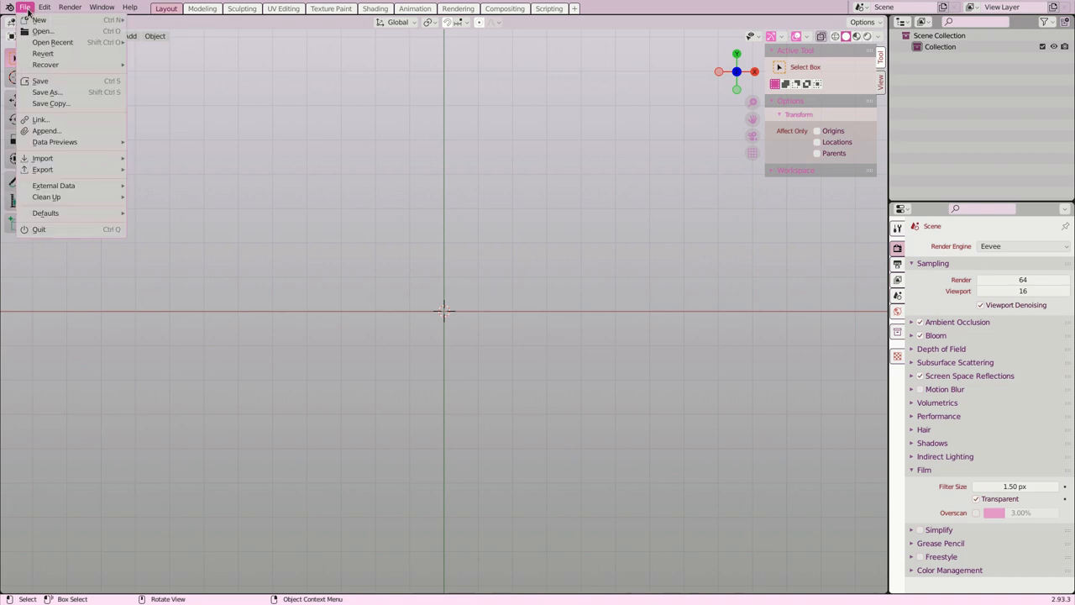
{"action": "left_click", "coordinate": [318, 382]}
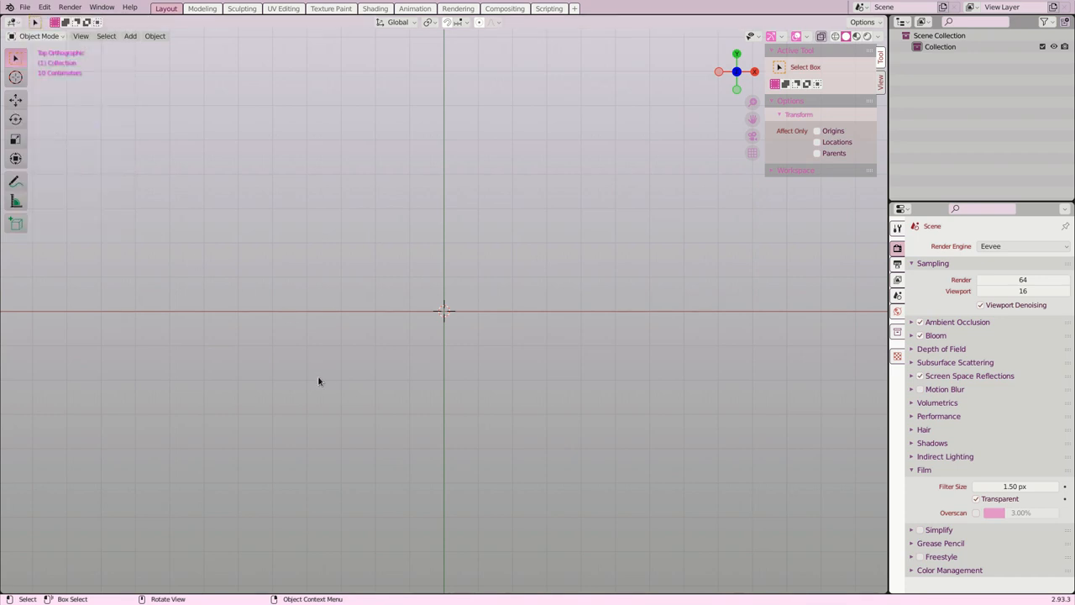
{"action": "mouse_move", "coordinate": [458, 237]}
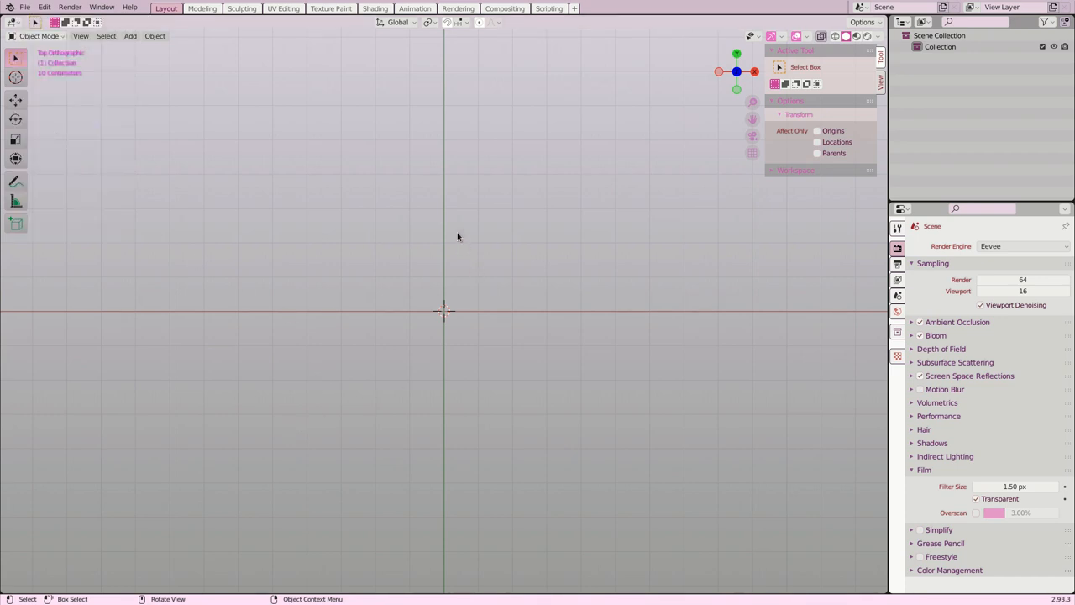
{"action": "mouse_move", "coordinate": [414, 227]}
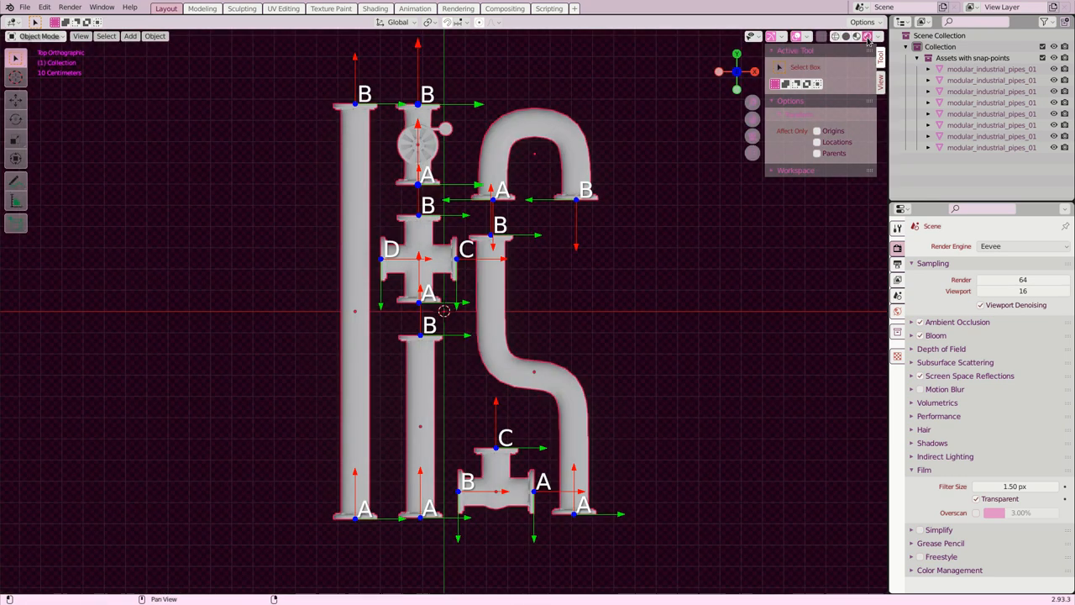
Preview the pipe pieces in Material Preview shading, then switch back to Solid.
{"action": "left_click", "coordinate": [866, 36]}
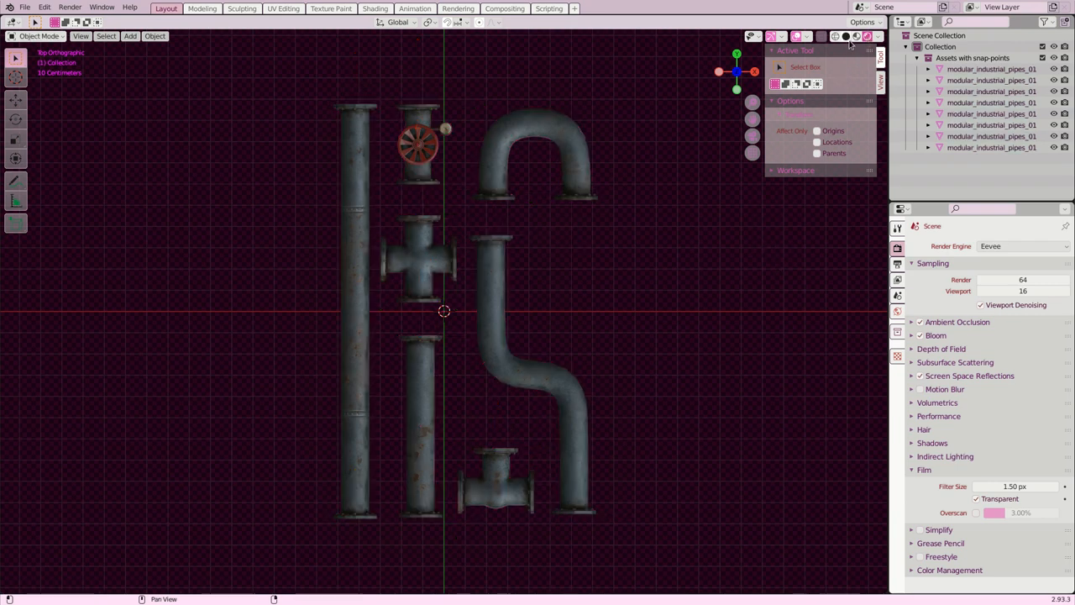
{"action": "left_click", "coordinate": [834, 36]}
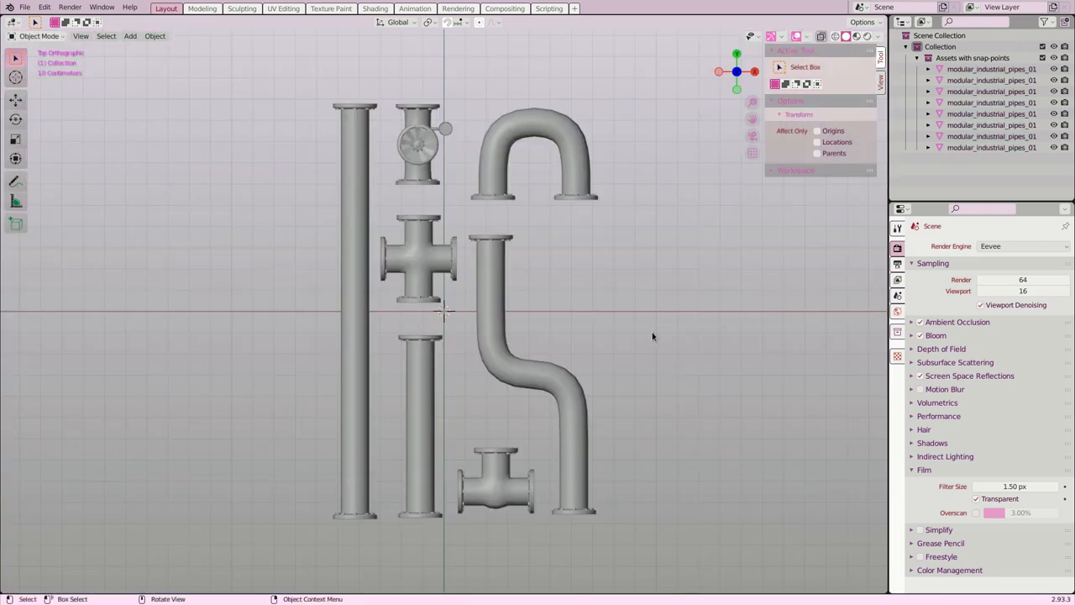
{"action": "key", "text": "g"}
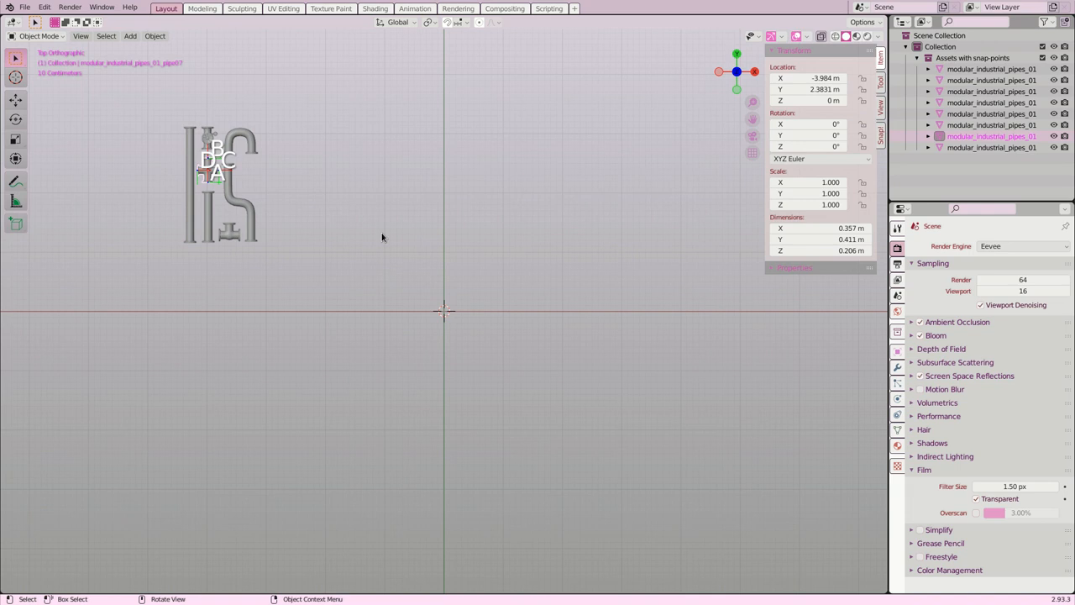
Clear the cross fitting's location to the origin and move it slightly upward.
{"action": "key", "text": "alt+g"}
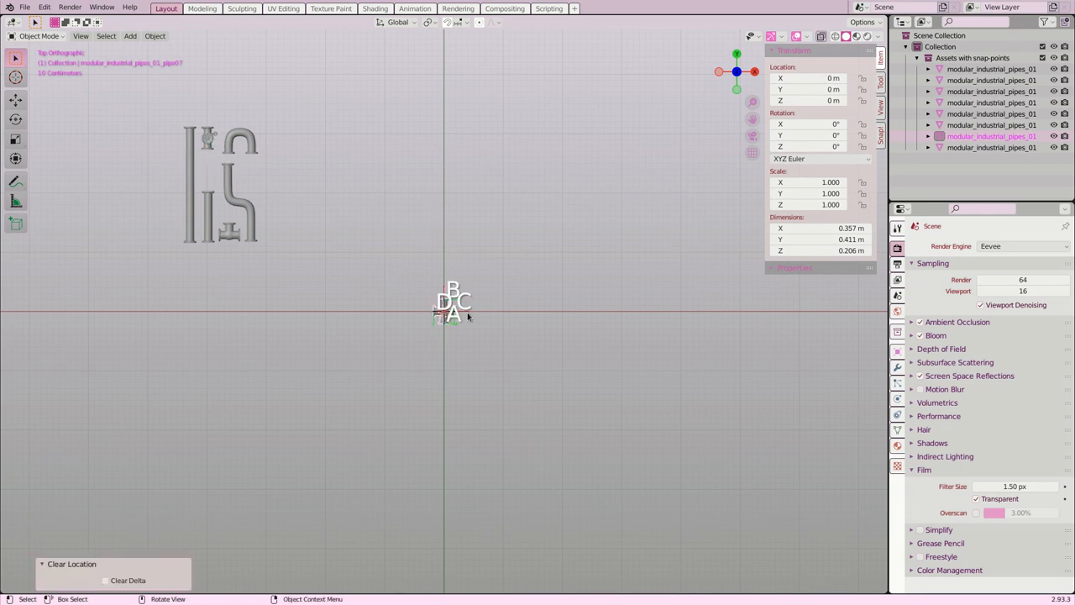
{"action": "left_click_drag", "start_coordinate": [454, 301], "coordinate": [435, 204]}
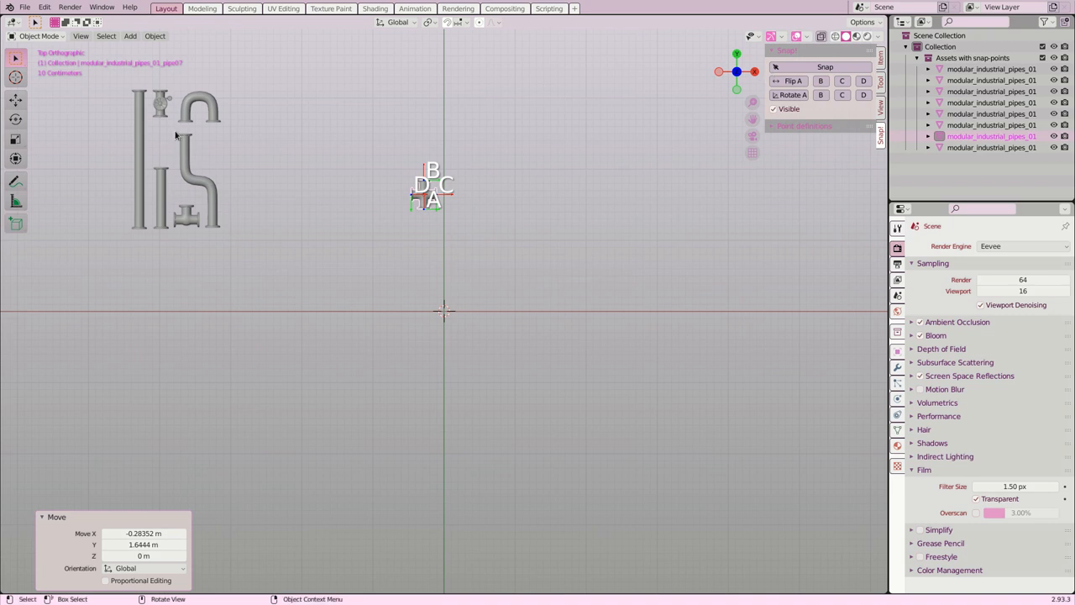
{"action": "mouse_move", "coordinate": [136, 147]}
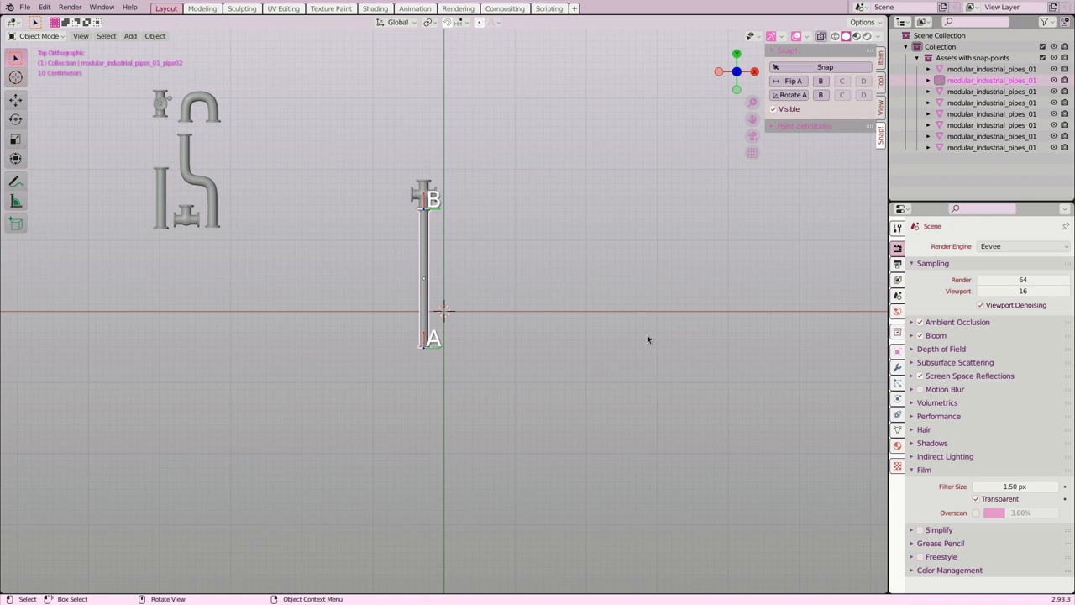
{"action": "mouse_move", "coordinate": [646, 351]}
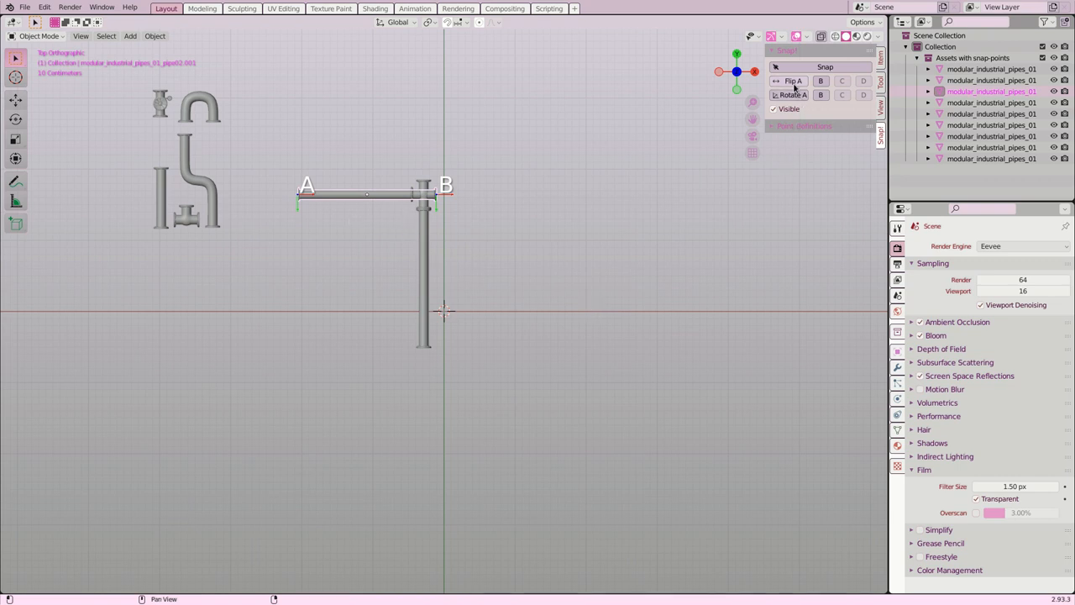
{"action": "left_click", "coordinate": [792, 80]}
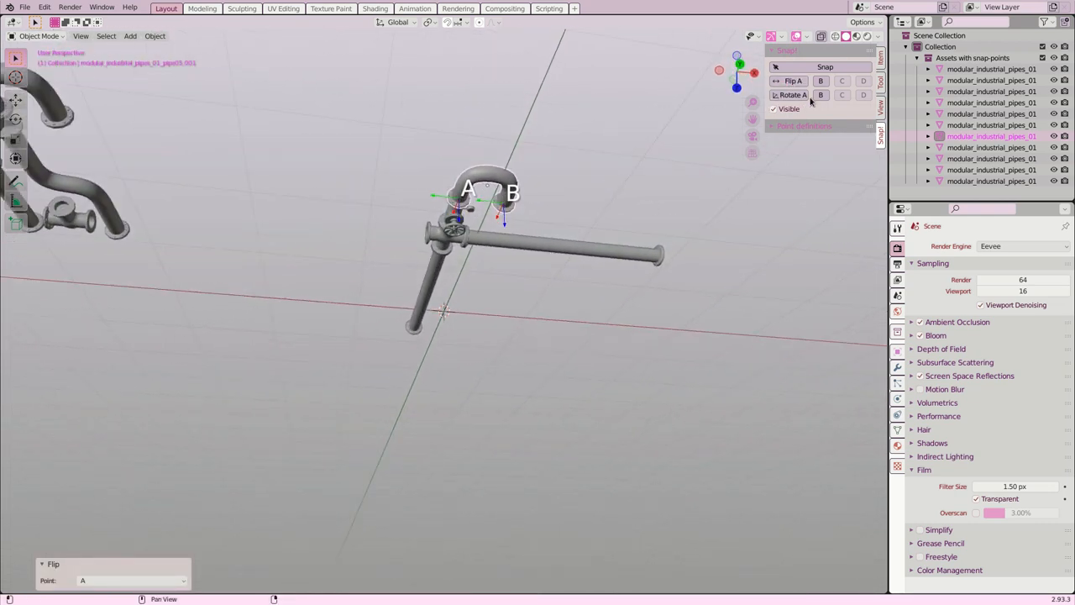
Rotate the U-bend around its A snap point and return to top view.
{"action": "left_click", "coordinate": [789, 94]}
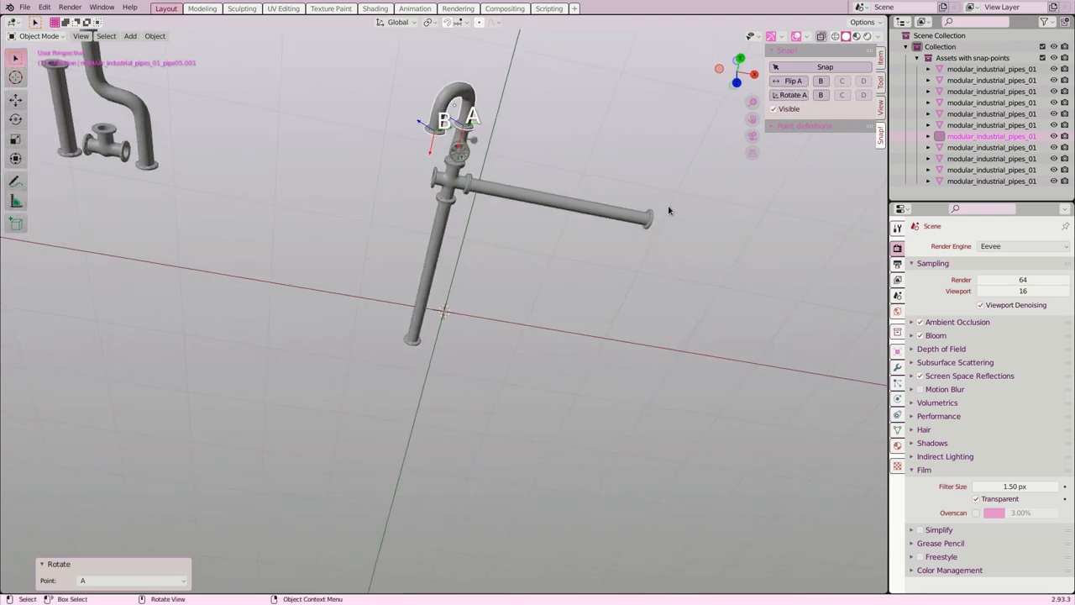
{"action": "key", "text": "7"}
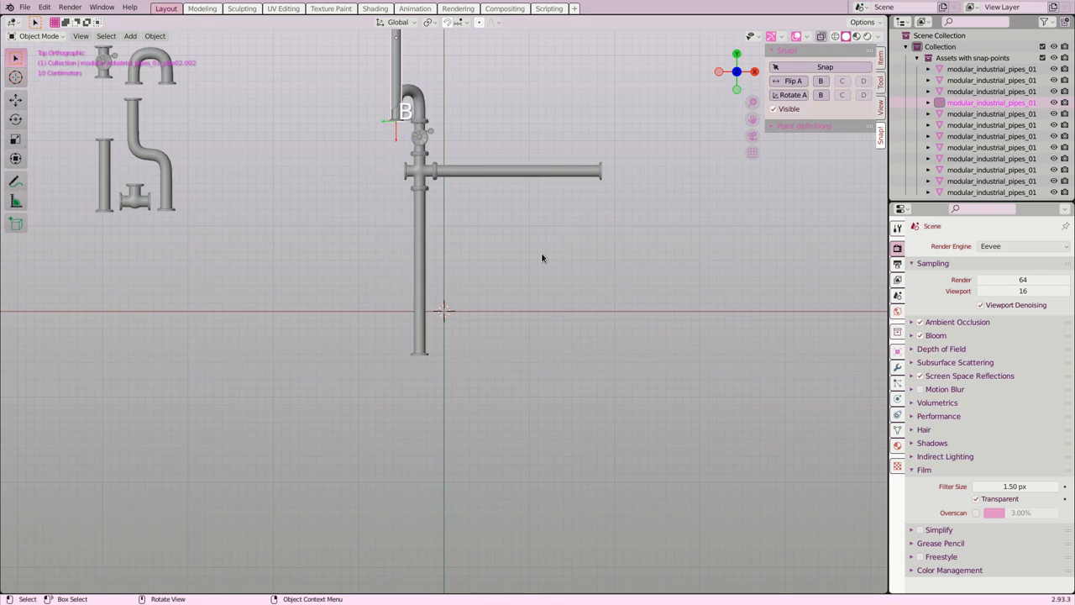
Flip the new straight pipe at point A so it hangs downward.
{"action": "left_click", "coordinate": [821, 81]}
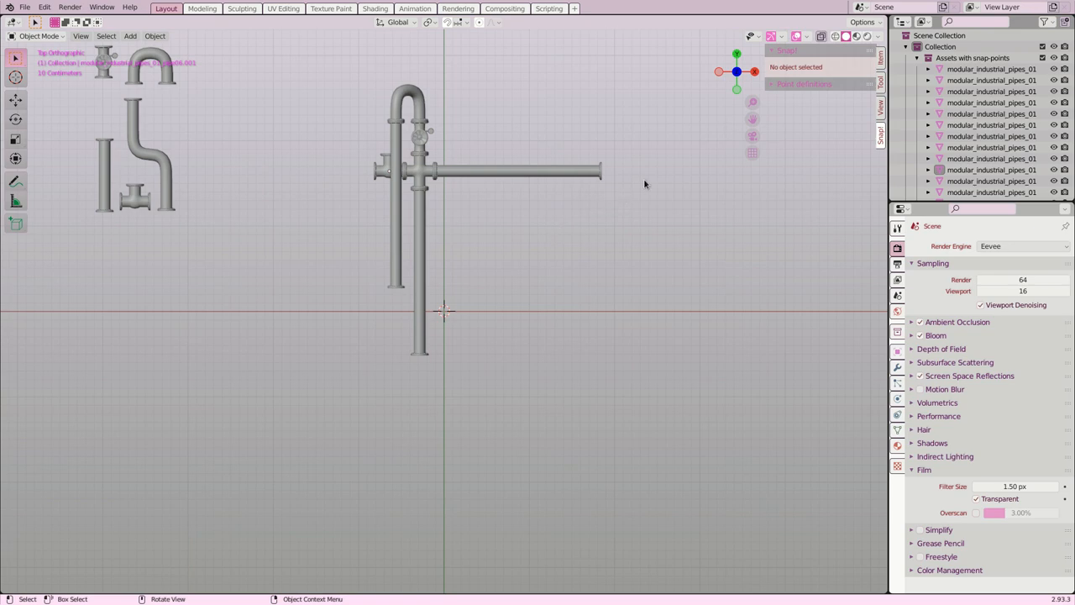
{"action": "mouse_move", "coordinate": [858, 92]}
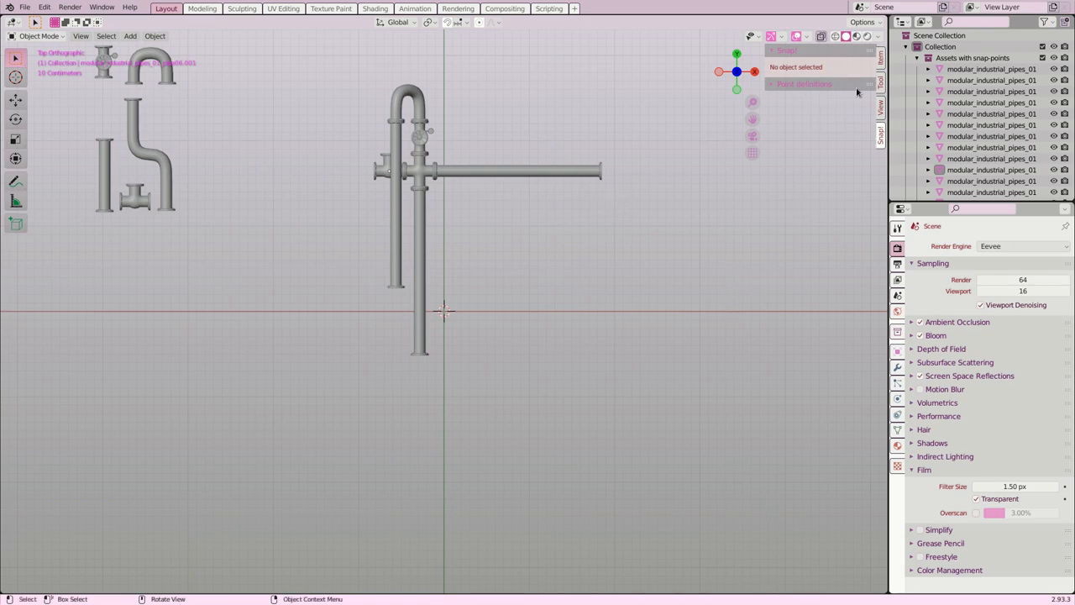